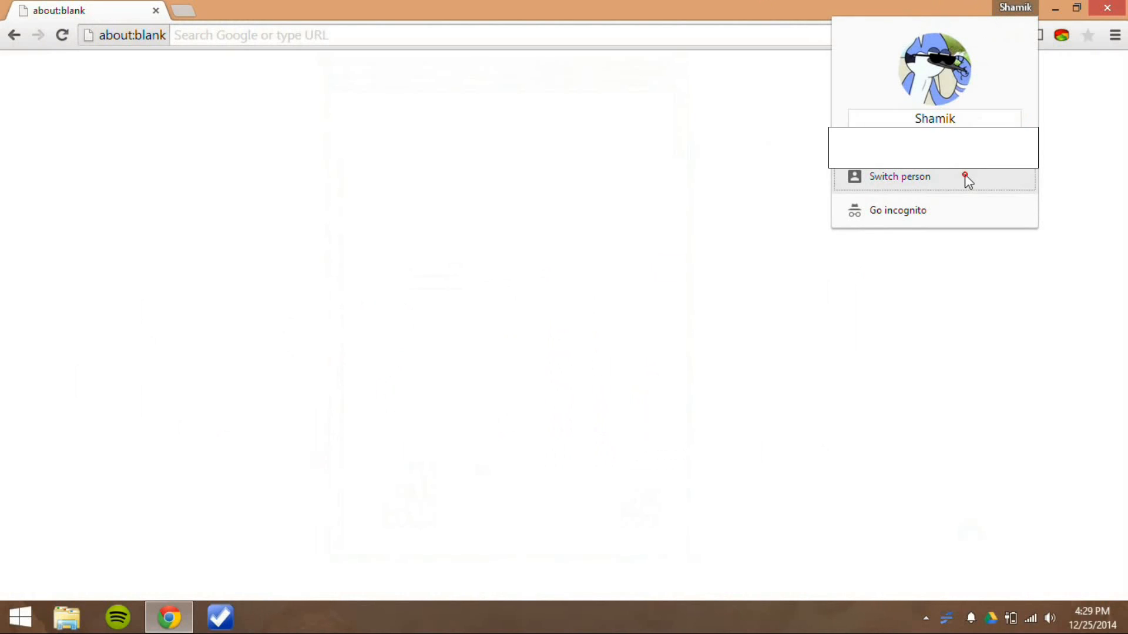
# Step: Switch to another browser profile from the profile name menu
pyautogui.click(898, 210)
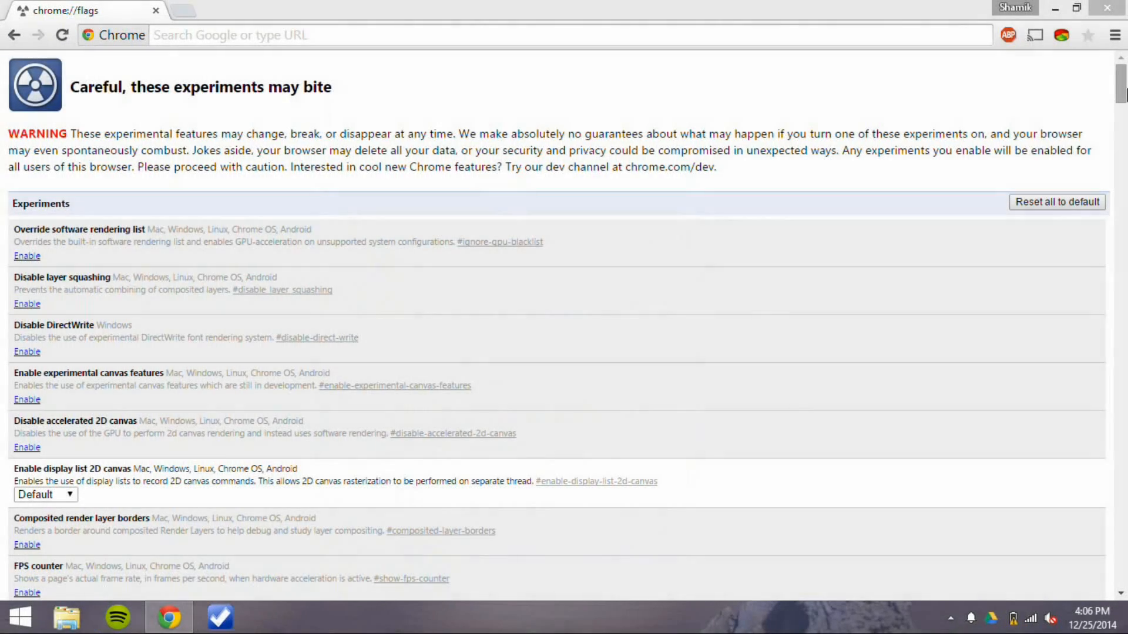
# Step: Set the Origin chip flag to Enabled on all pages and relaunch Chrome to apply it
pyautogui.scroll(-3)
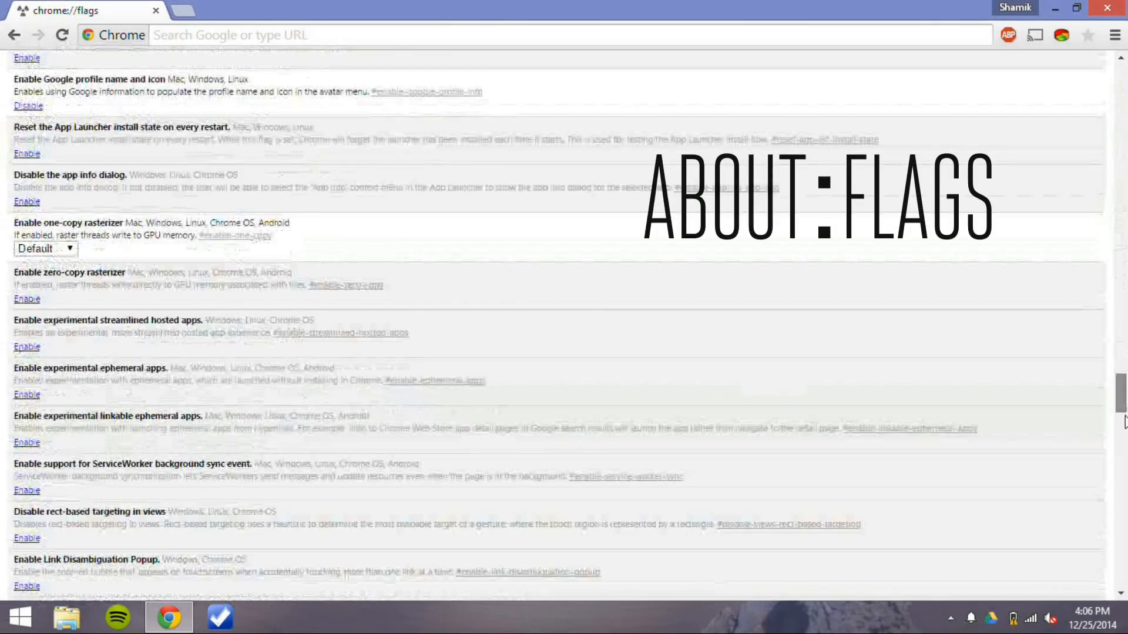
pyautogui.scroll(-3)
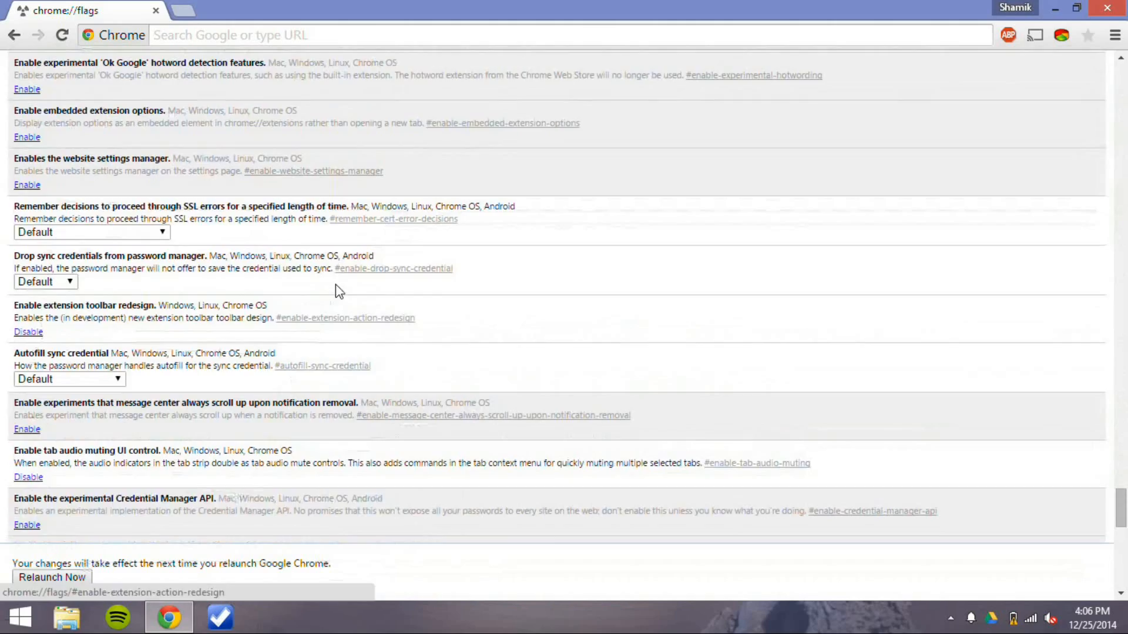
pyautogui.scroll(3)
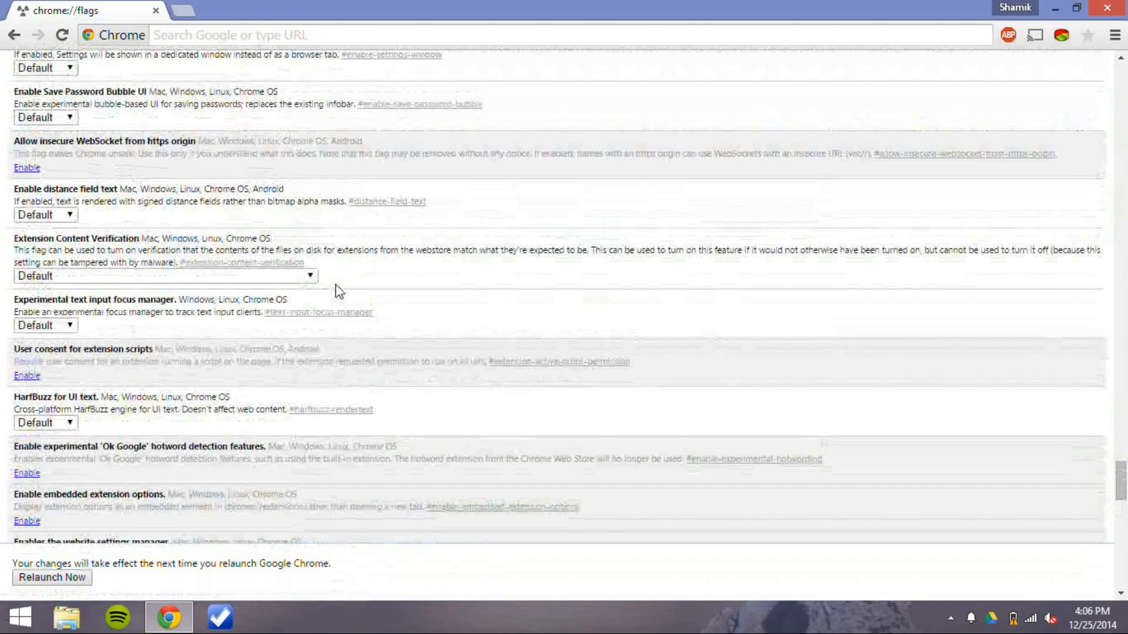
pyautogui.scroll(3)
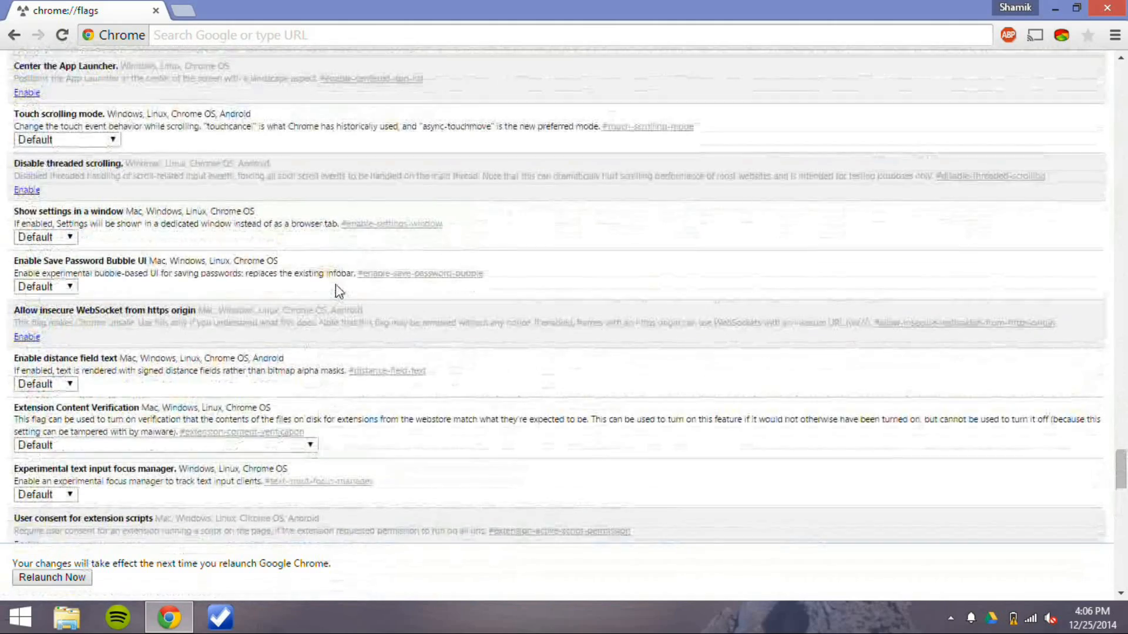
pyautogui.click(111, 265)
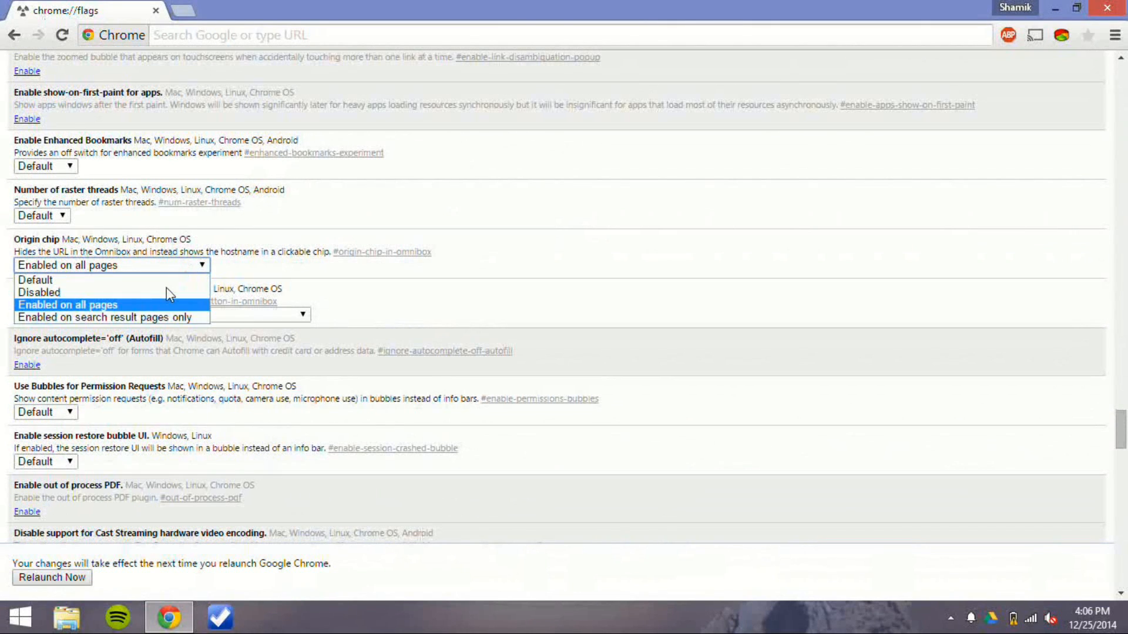
pyautogui.click(68, 304)
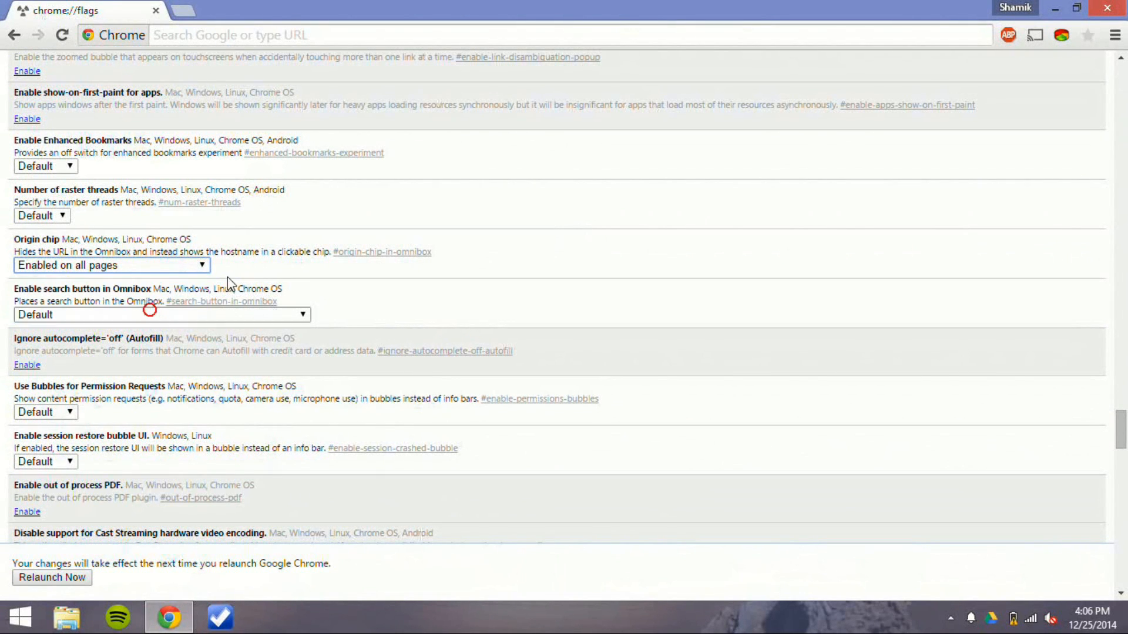
pyautogui.scroll(-3)
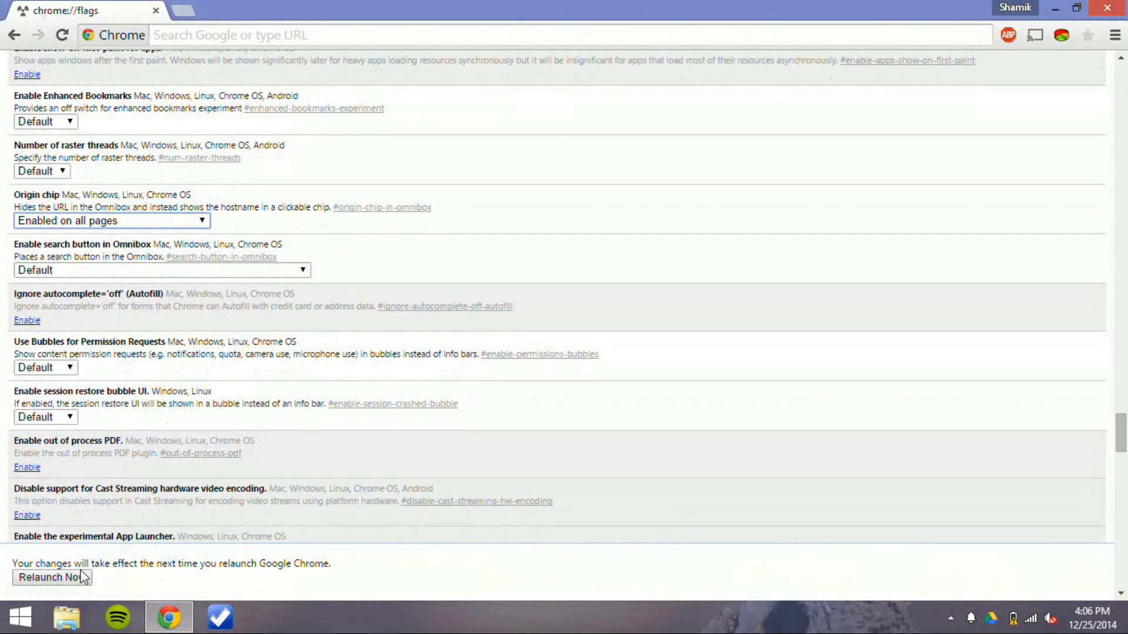
pyautogui.click(50, 577)
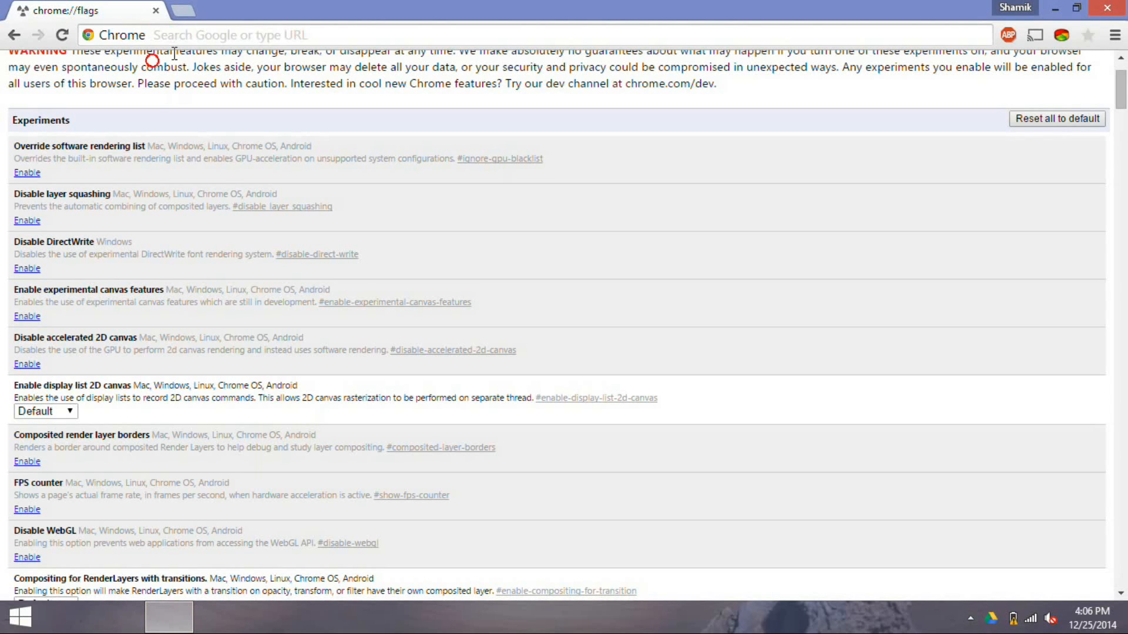
# Step: Load google.com and reveal its full address from the origin chip
pyautogui.write('google.com')
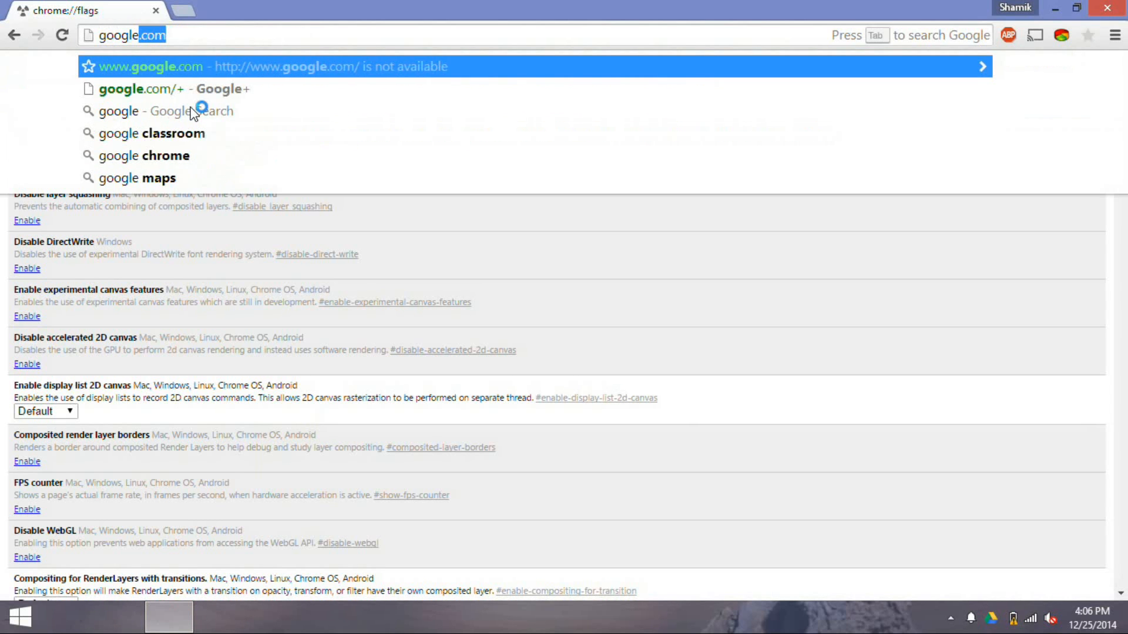
pyautogui.press('Escape')
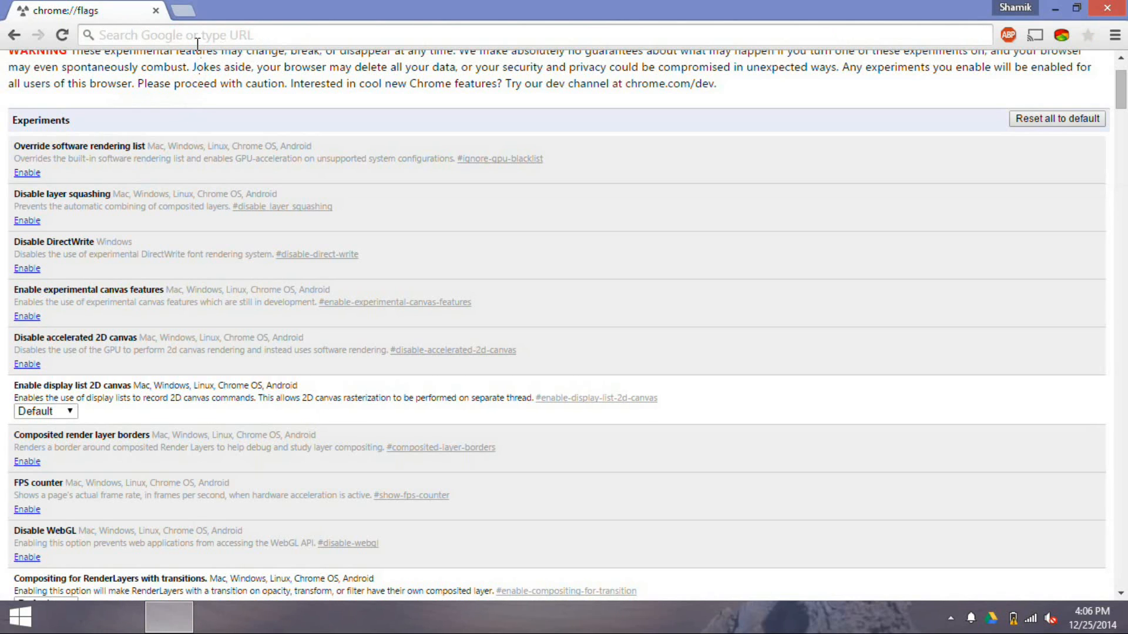
pyautogui.write('google.com')
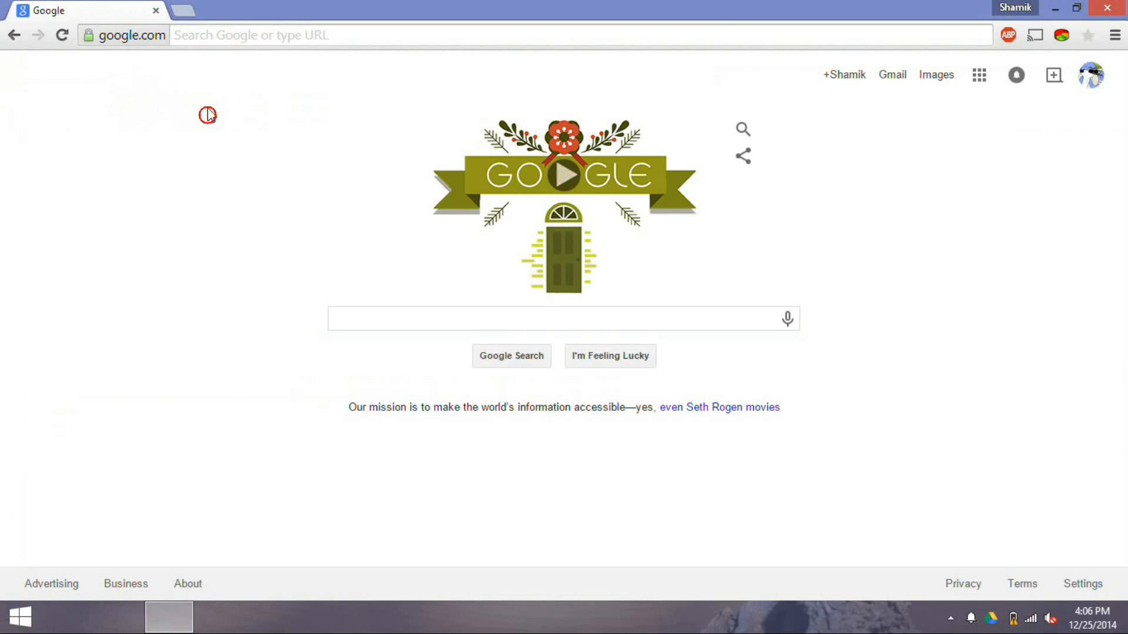
pyautogui.moveTo(152, 31)
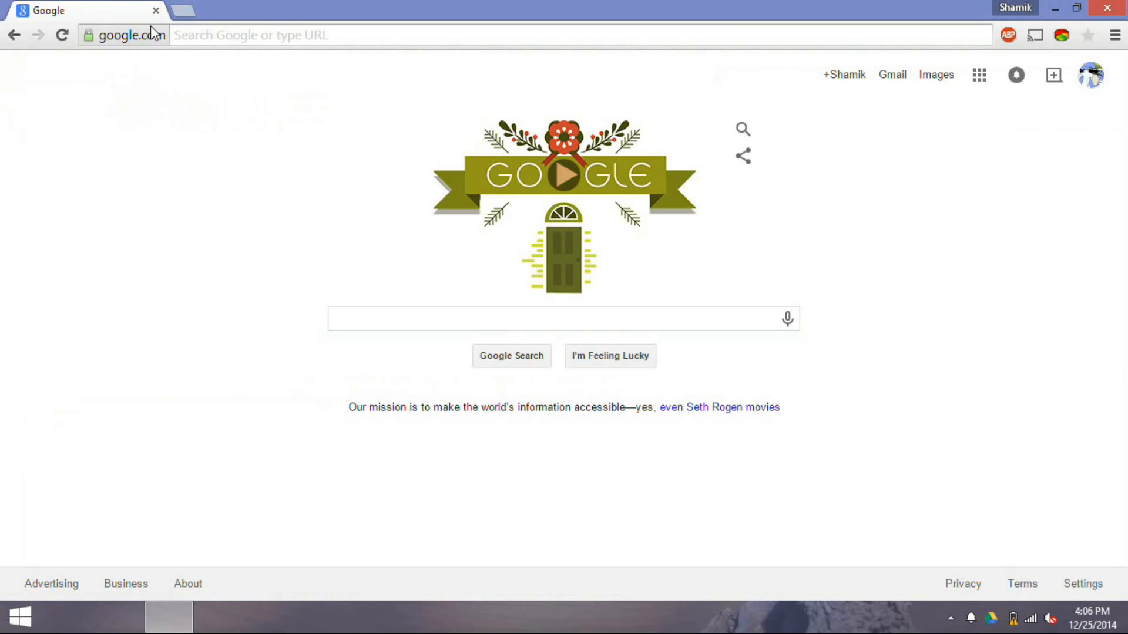
pyautogui.click(565, 177)
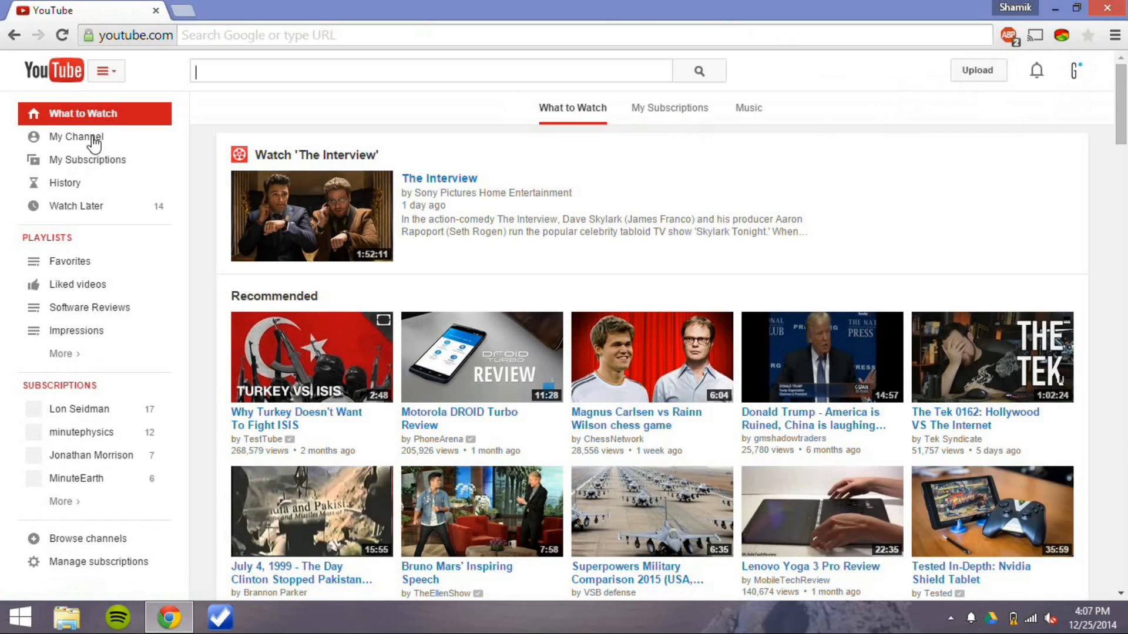
# Step: Play the iPhone 6 Review trailer from My Channel and mute the tab's audio
pyautogui.click(76, 137)
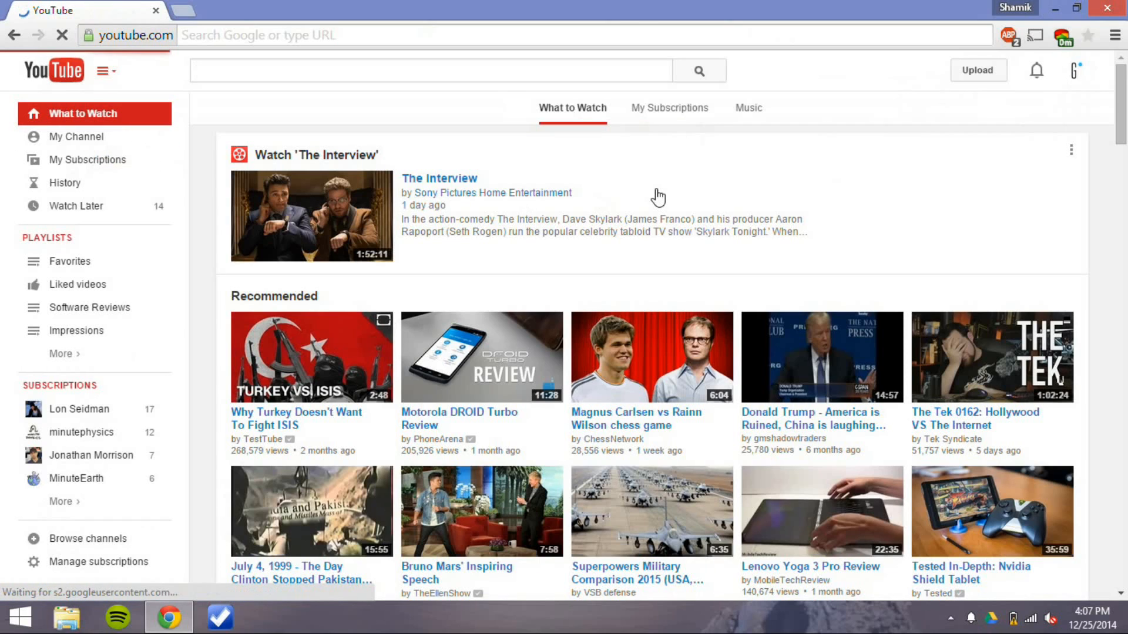
pyautogui.click(76, 137)
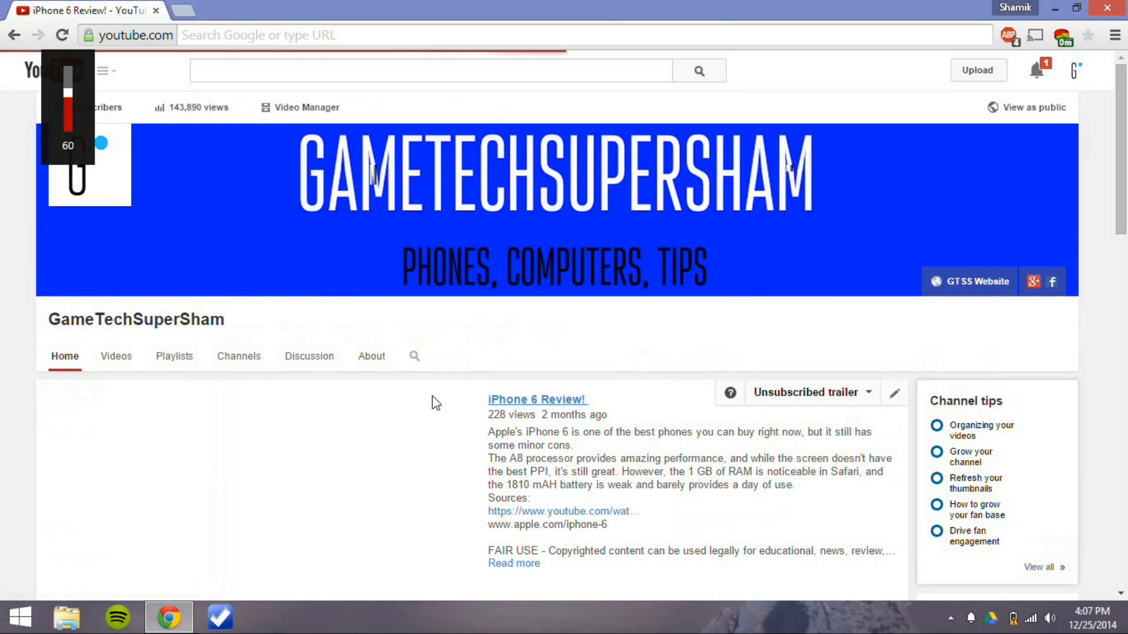
pyautogui.click(537, 400)
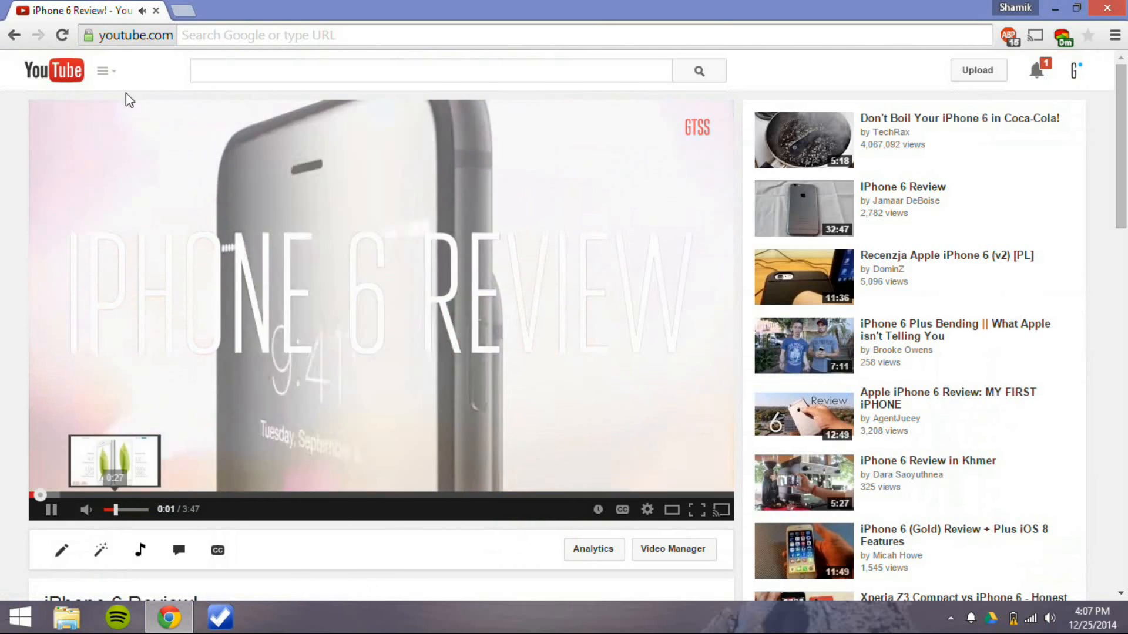
pyautogui.moveTo(156, 157)
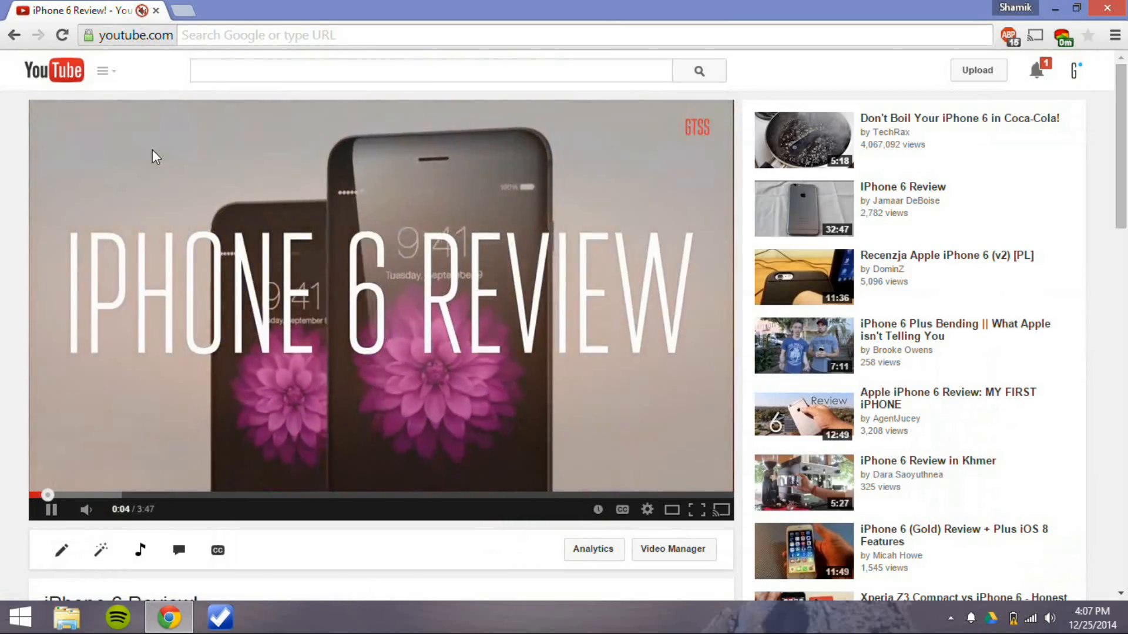
pyautogui.click(182, 10)
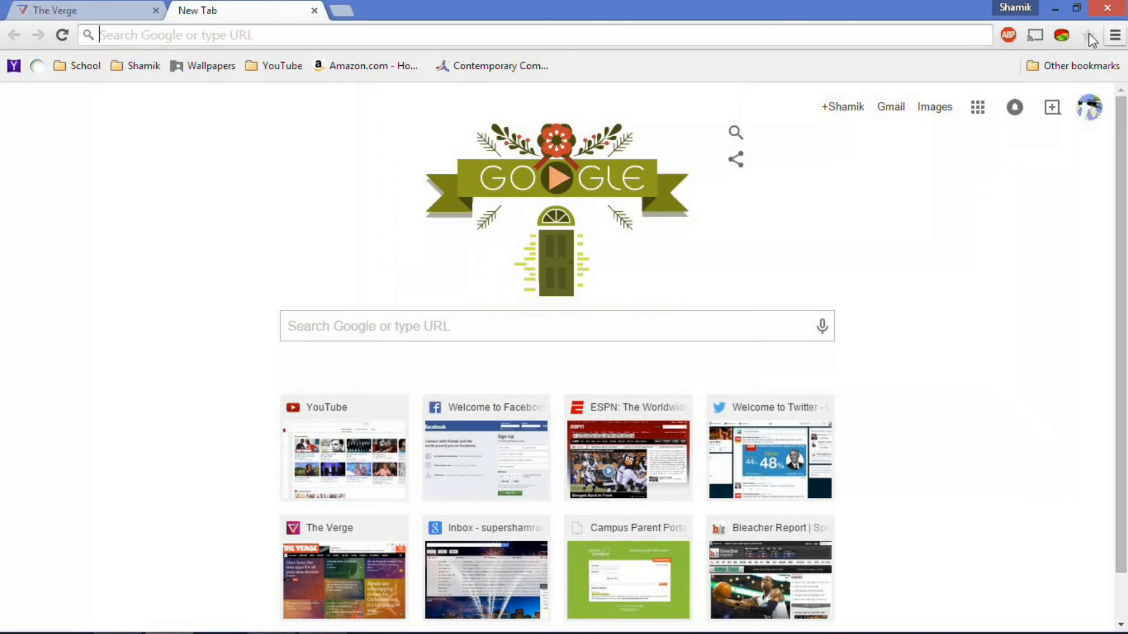
# Step: Launch the new Bookmark Manager from the Chrome menu's Bookmarks entry
pyautogui.click(1113, 34)
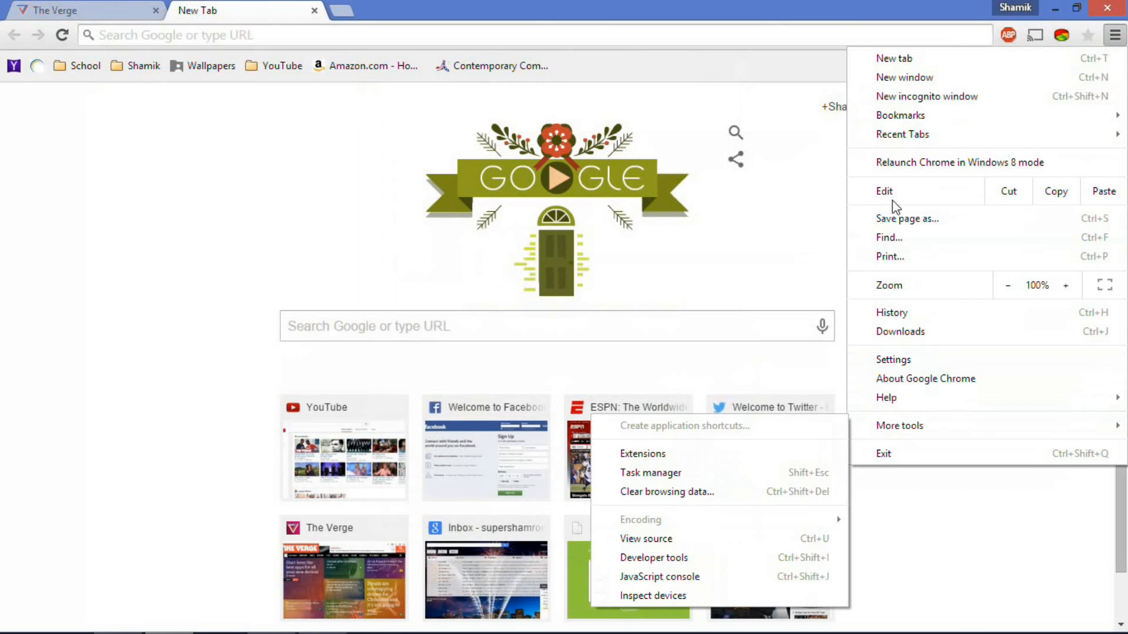
pyautogui.click(900, 114)
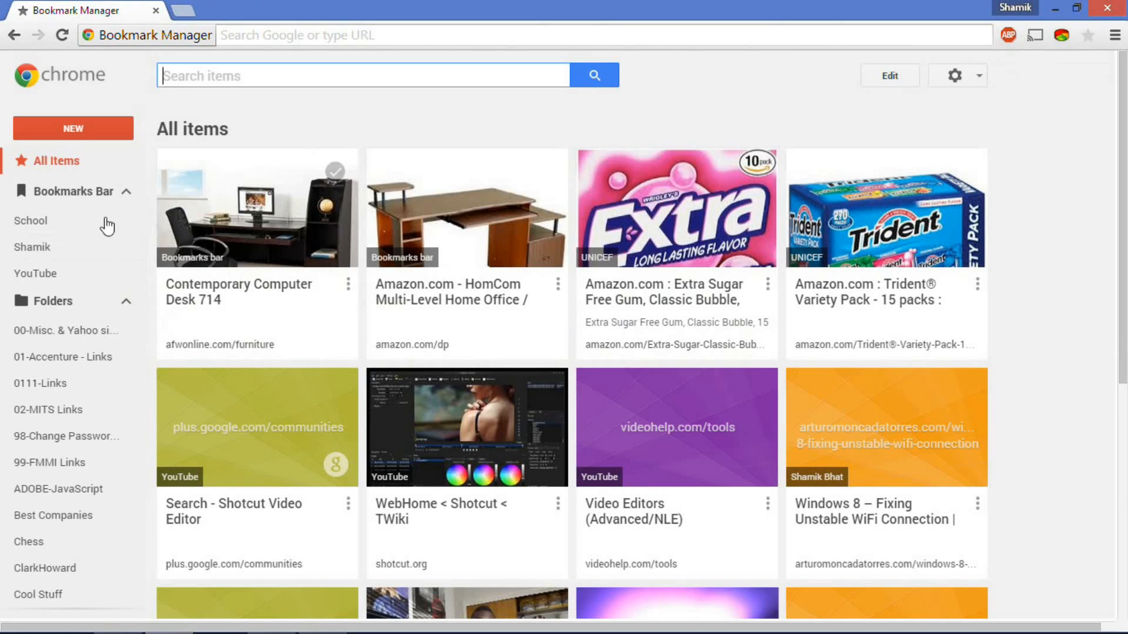
# Step: Filter the Bookmark Manager to the Bookmarks bar items, including School and Wallpapers
pyautogui.scroll(-3)
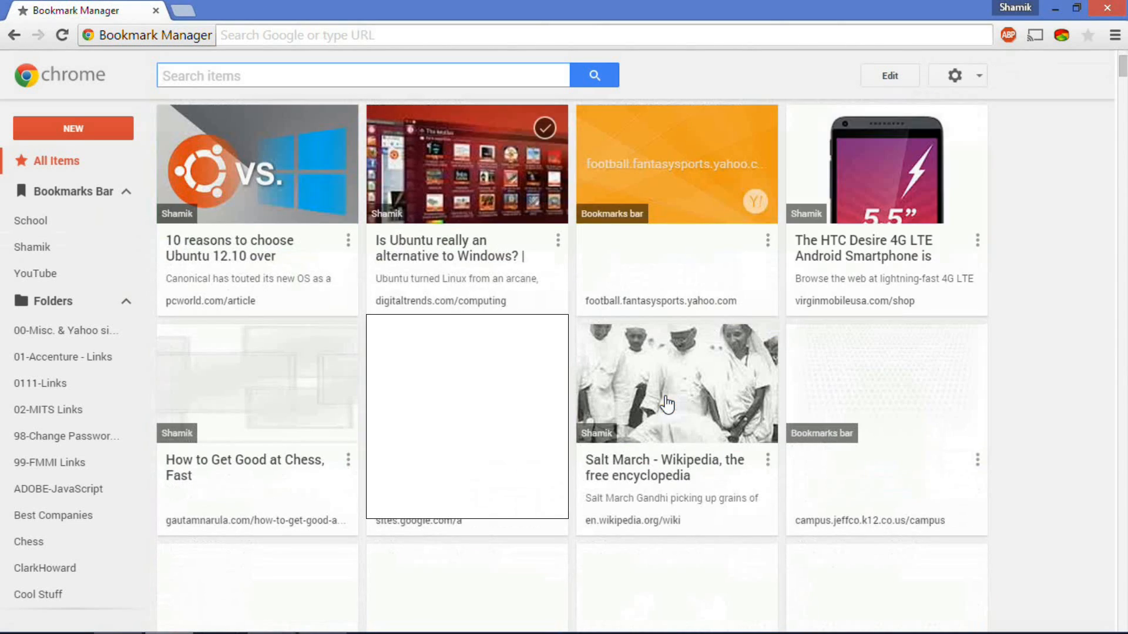
pyautogui.click(71, 192)
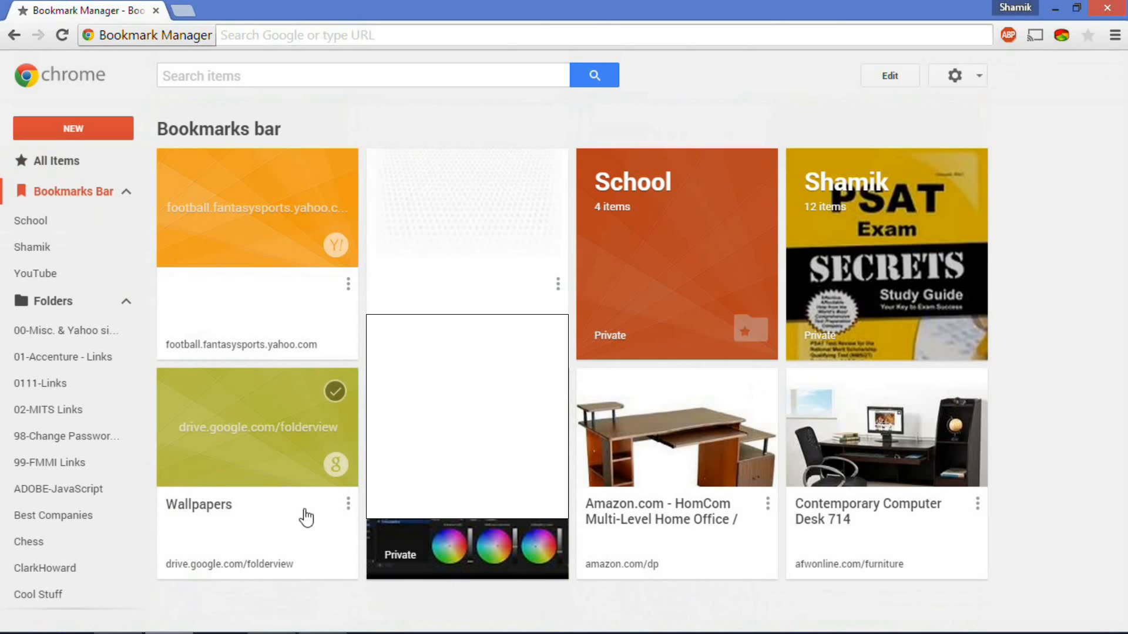
pyautogui.moveTo(549, 231)
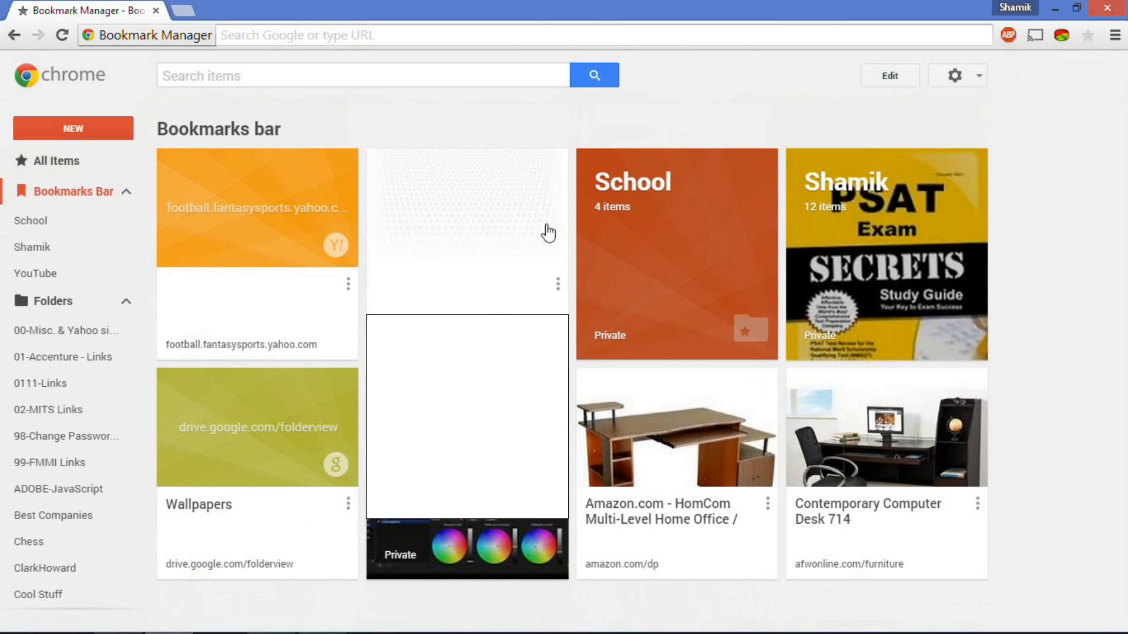